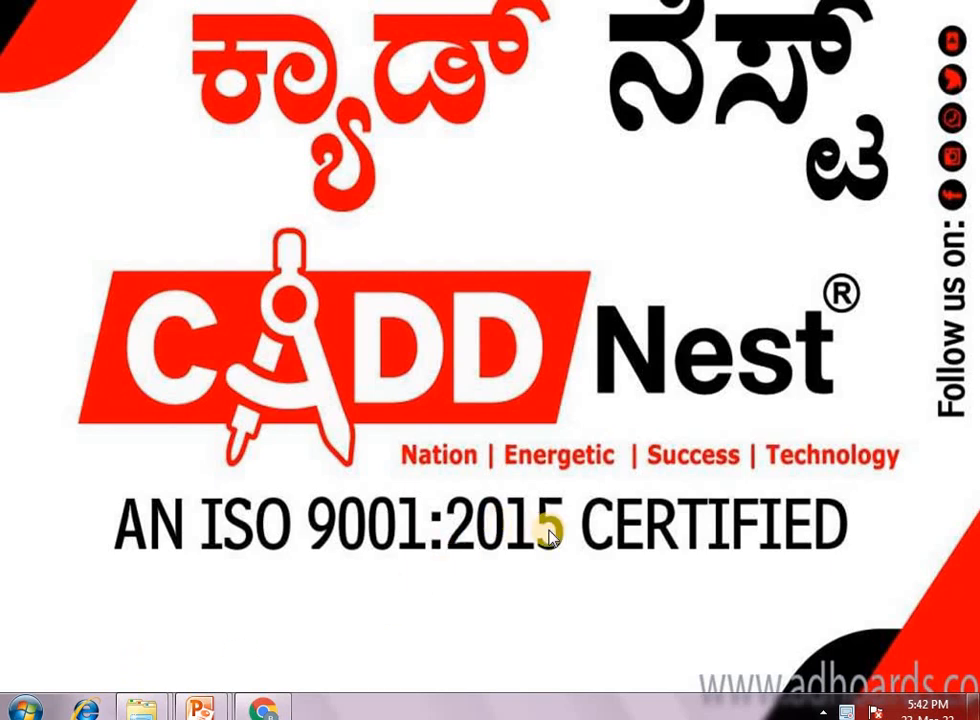
mouse_move(712, 590)
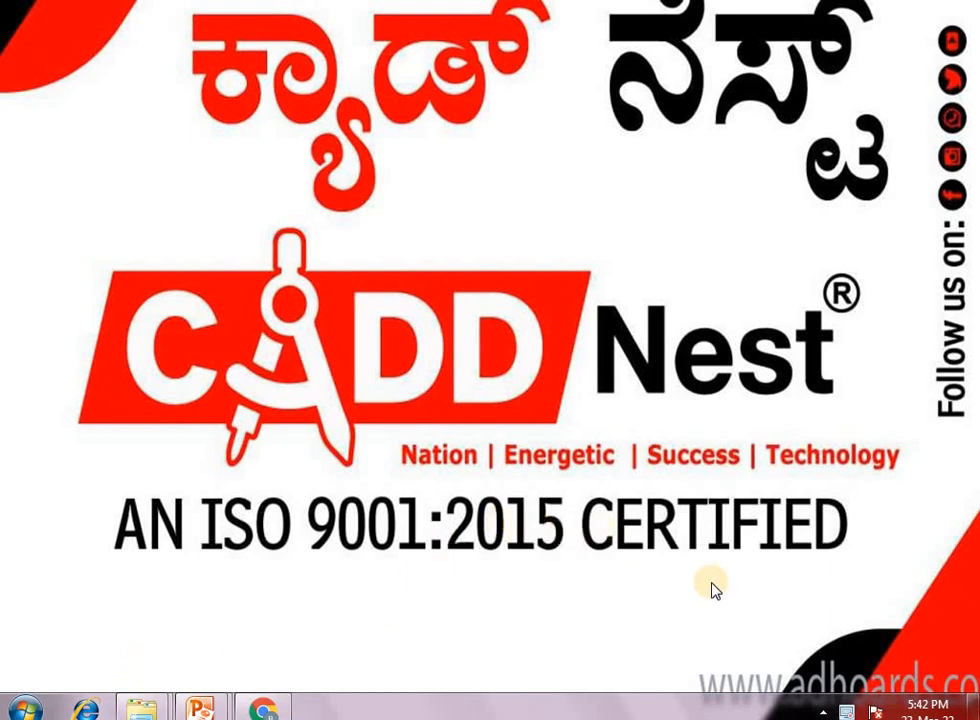